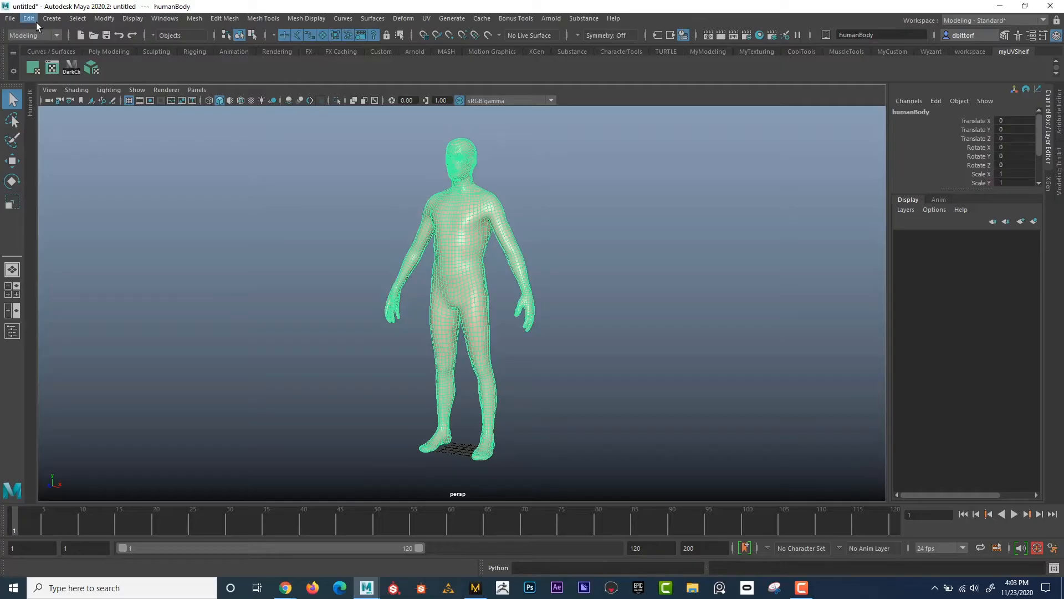
# Switch from Maya's green body mesh to Chrome and scroll the Daz 3D homepage
pyautogui.click(284, 588)
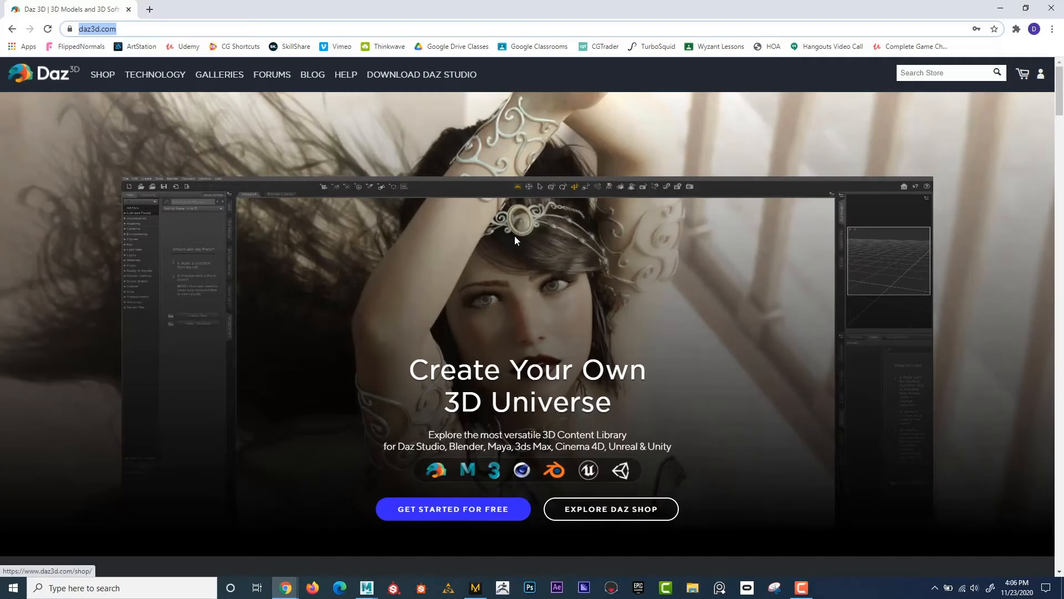
pyautogui.scroll(-3)
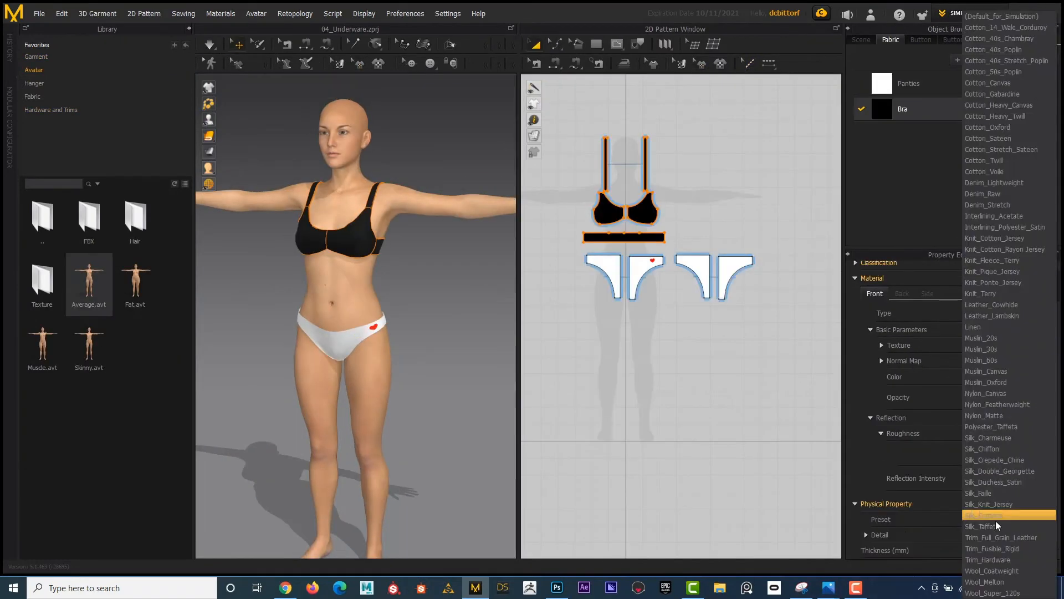
# Apply the Silk_Duchess_Satin physical property preset to the Bra fabric
pyautogui.click(1003, 519)
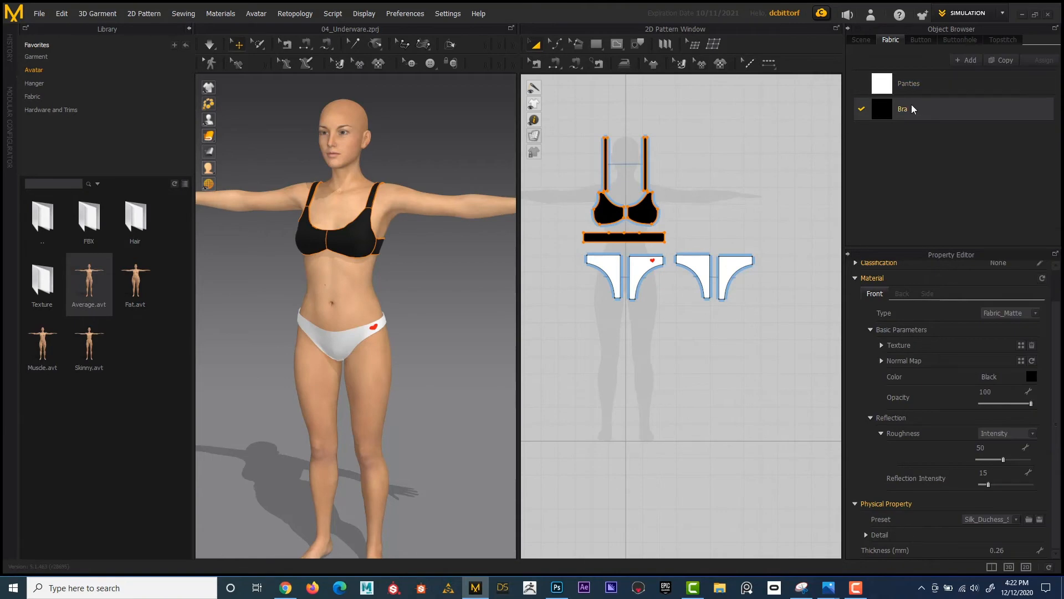